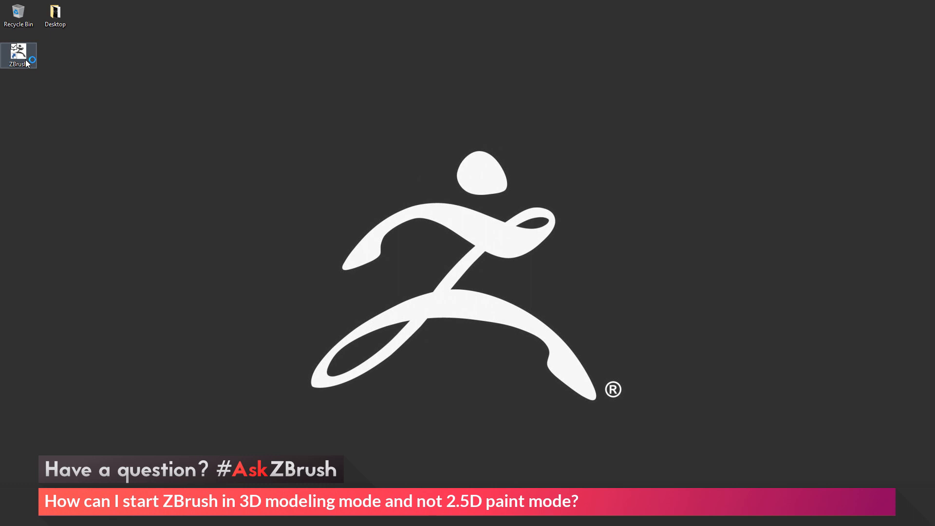
Launch ZBrush from its desktop shortcut to reach the default canvas.
{"action": "double_click", "coordinate": [19, 55]}
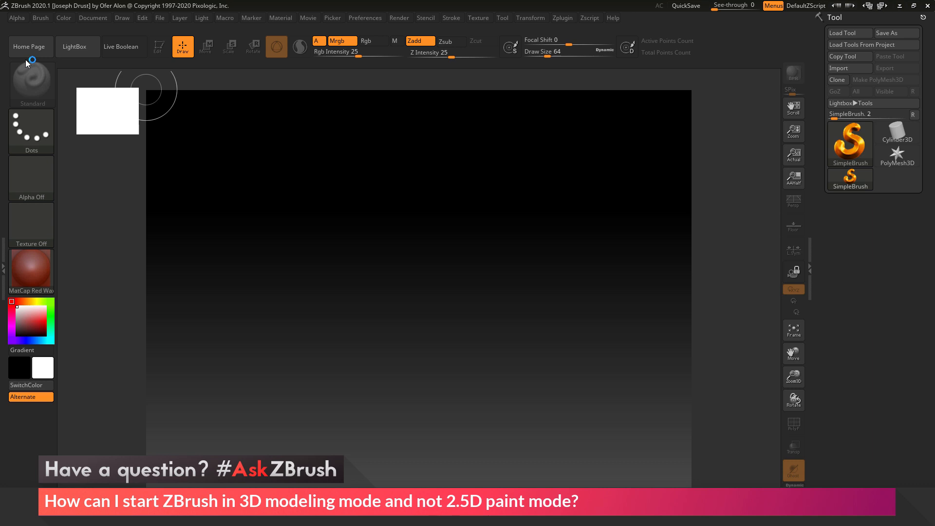
Open LightBox to browse the Project tab's sample projects.
{"action": "left_click", "coordinate": [76, 47]}
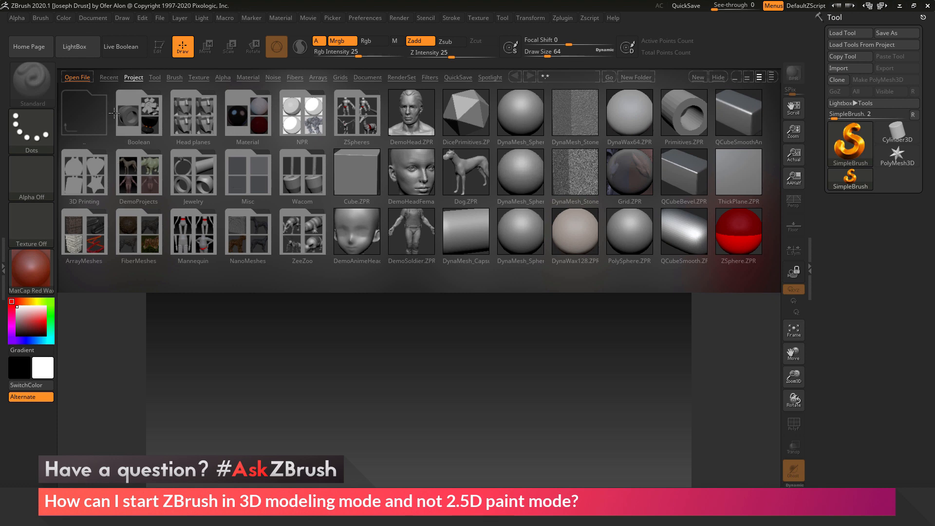
{"action": "mouse_move", "coordinate": [300, 208]}
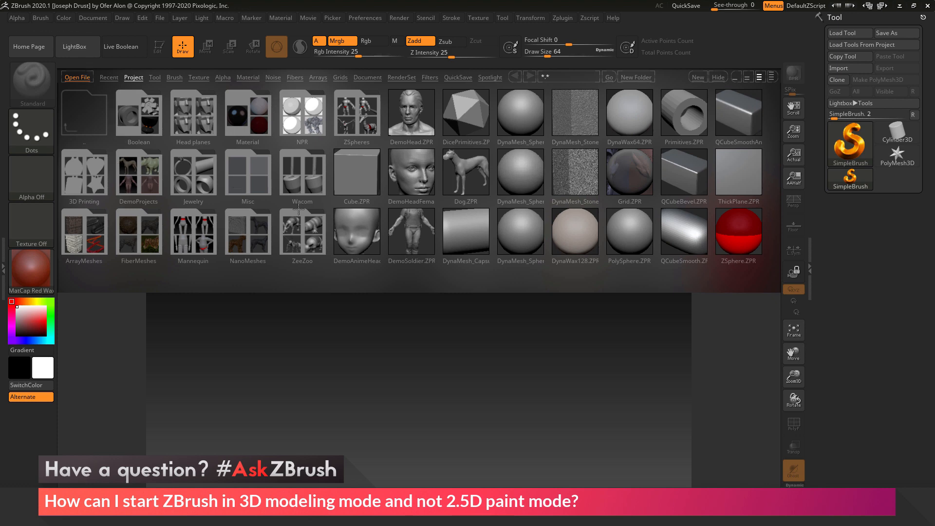
{"action": "mouse_move", "coordinate": [78, 46]}
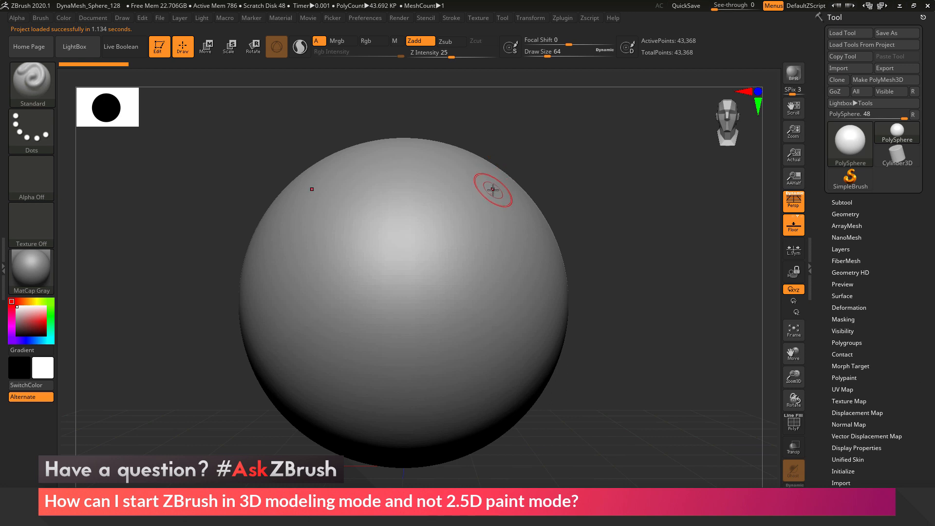
Sculpt two raised strokes down the DynaMesh sphere with the Standard brush.
{"action": "left_click_drag", "start_coordinate": [492, 190], "coordinate": [462, 257]}
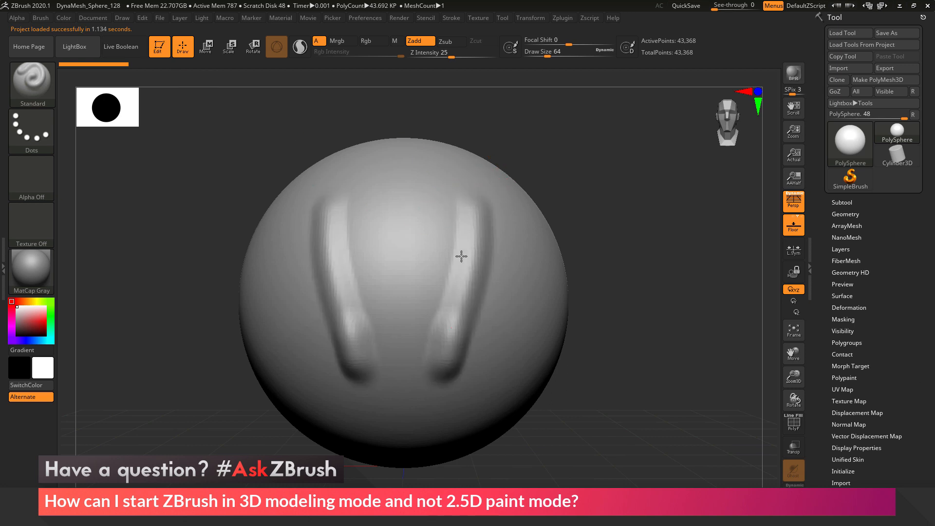
{"action": "left_click_drag", "start_coordinate": [461, 256], "coordinate": [479, 281]}
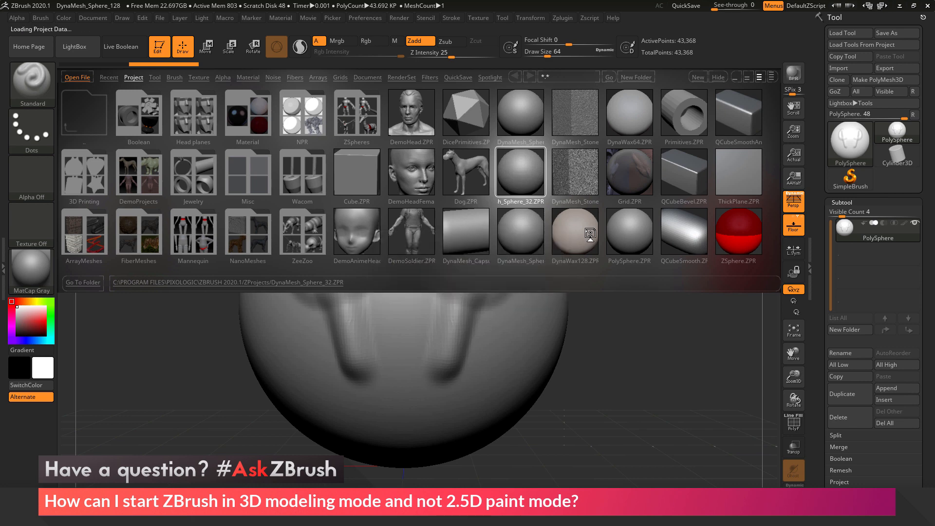
Load DynaMesh_Sphere_32.ZPR from LightBox, giving a faceted 2,814-point sphere.
{"action": "double_click", "coordinate": [520, 174]}
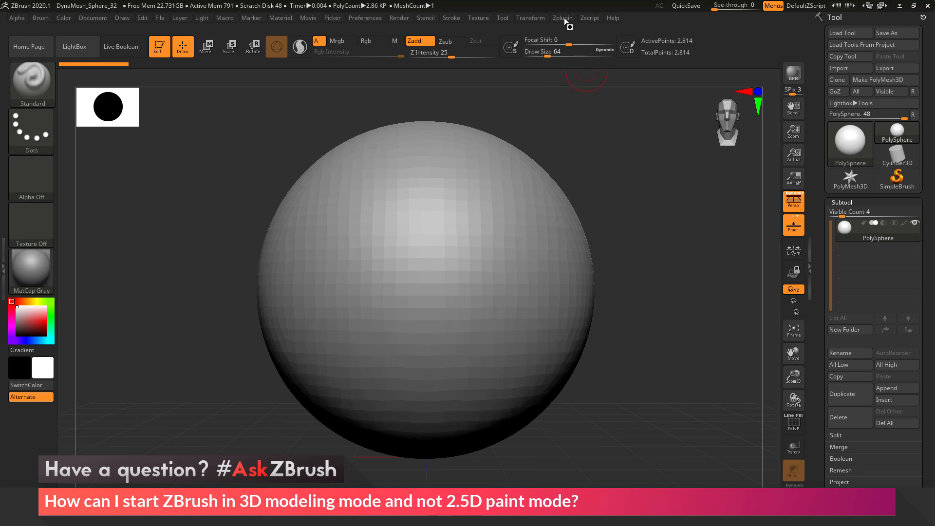
Install a ZStartup Master custom startup storing tool and material, starting in edit mode.
{"action": "left_click", "coordinate": [562, 18]}
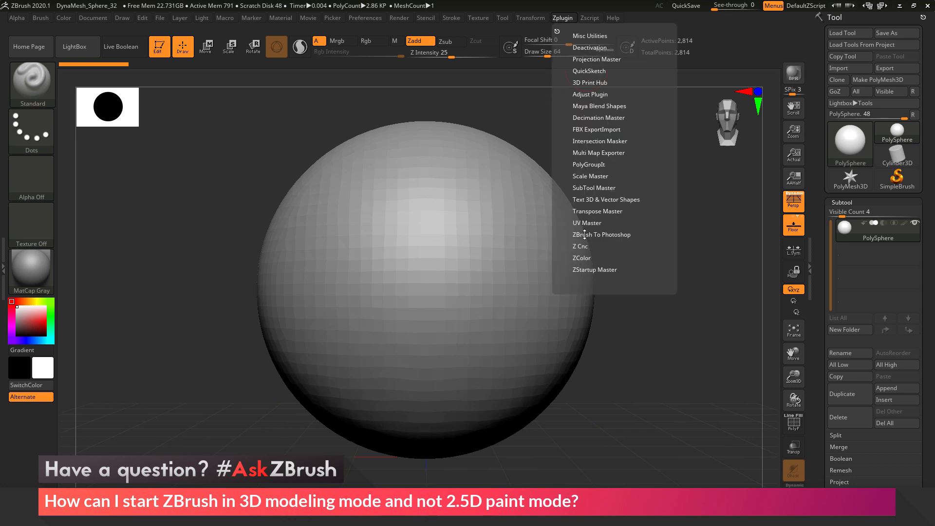
{"action": "mouse_move", "coordinate": [600, 269]}
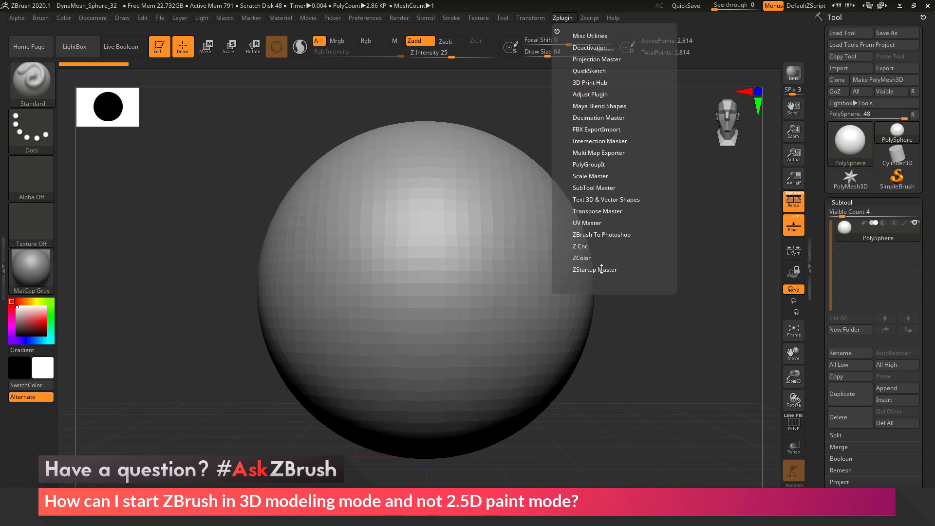
{"action": "left_click", "coordinate": [594, 269]}
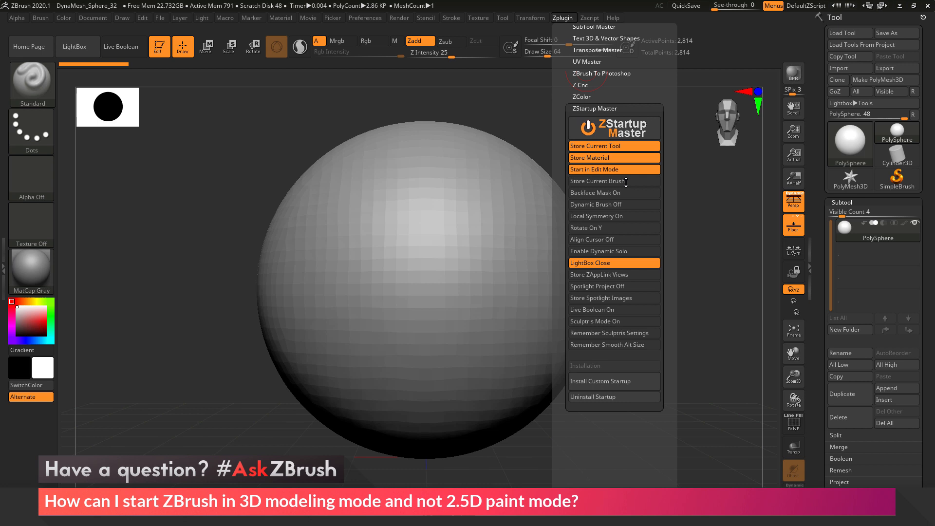
{"action": "mouse_move", "coordinate": [612, 180]}
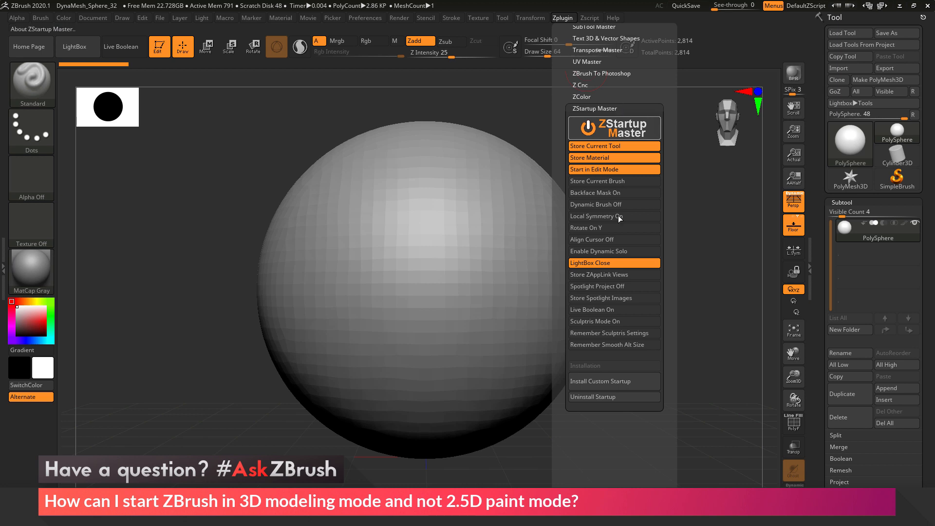
{"action": "mouse_move", "coordinate": [608, 384]}
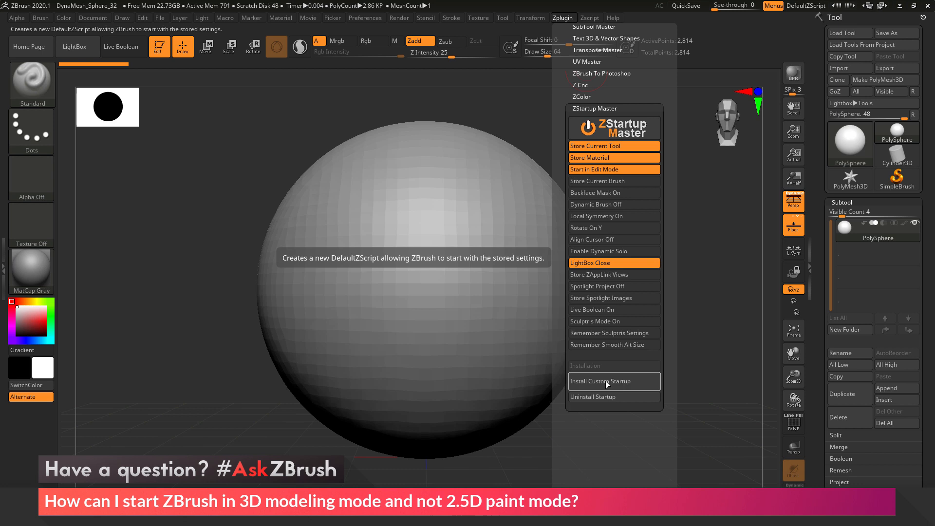
{"action": "mouse_move", "coordinate": [610, 385]}
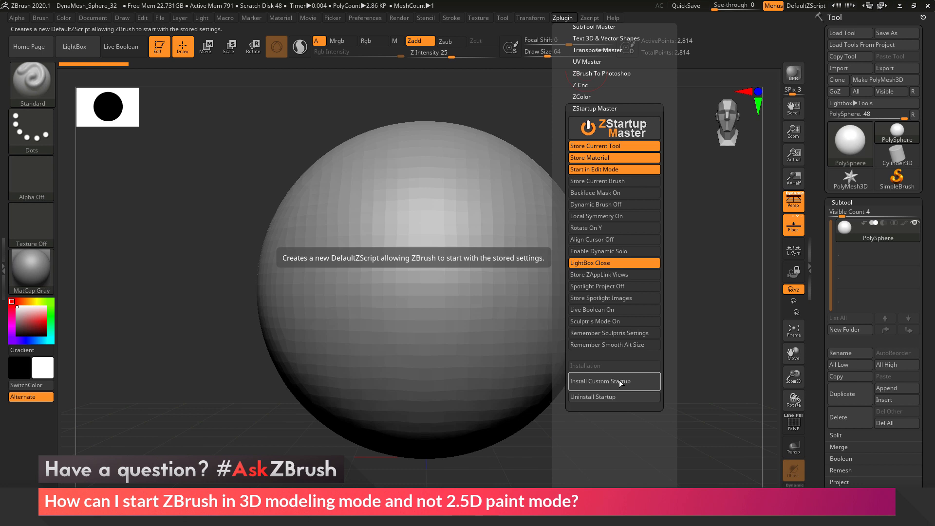
{"action": "left_click", "coordinate": [601, 381]}
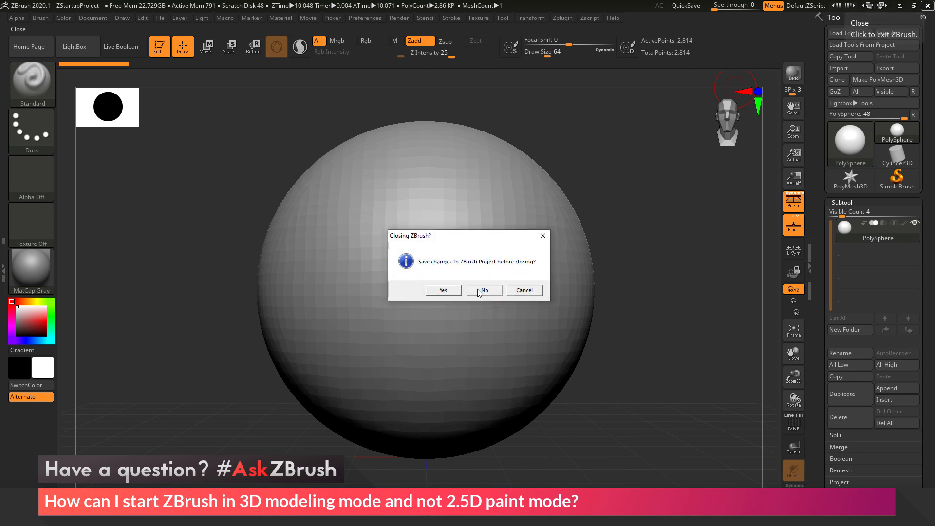
Quit without saving, relaunch ZBrush into the stored sphere, and sculpt a stroke.
{"action": "left_click", "coordinate": [483, 290]}
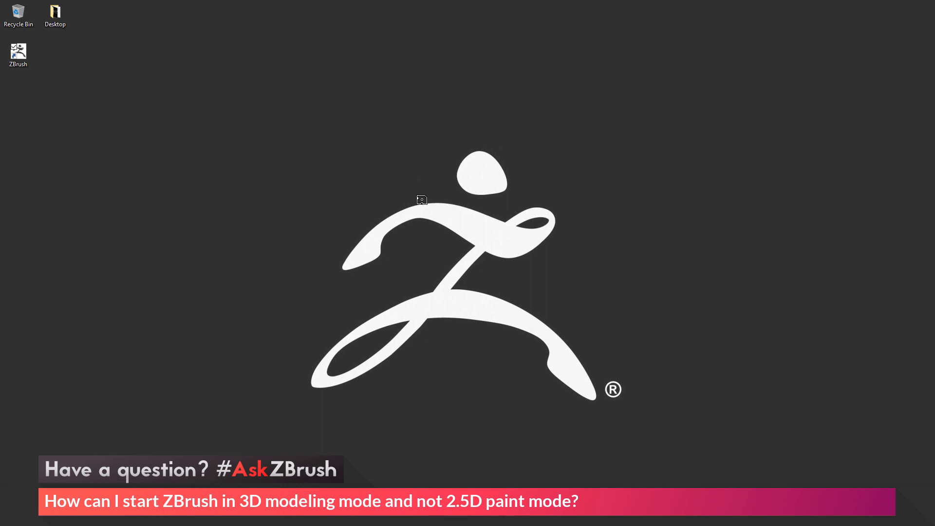
{"action": "double_click", "coordinate": [18, 50]}
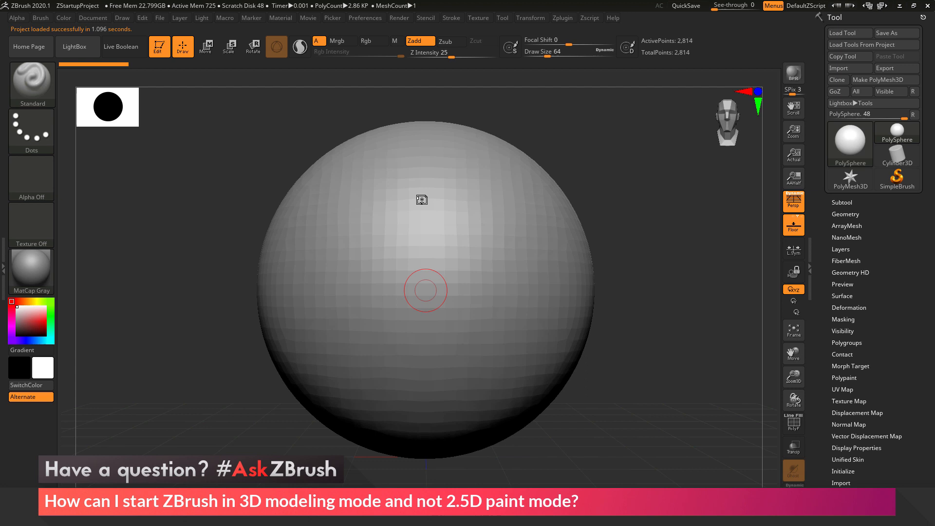
{"action": "left_click_drag", "start_coordinate": [424, 290], "coordinate": [528, 259]}
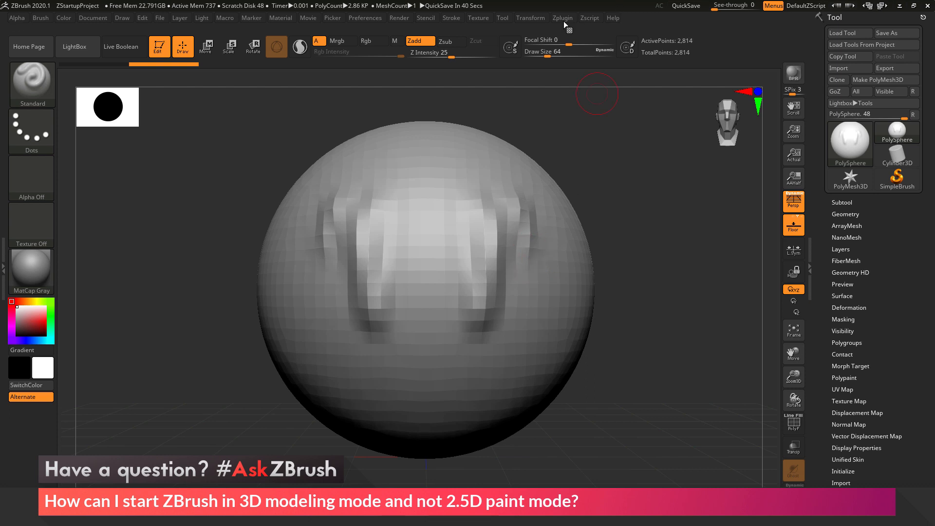
Uninstall the ZStartup Master custom startup and begin closing ZBrush.
{"action": "left_click", "coordinate": [562, 18]}
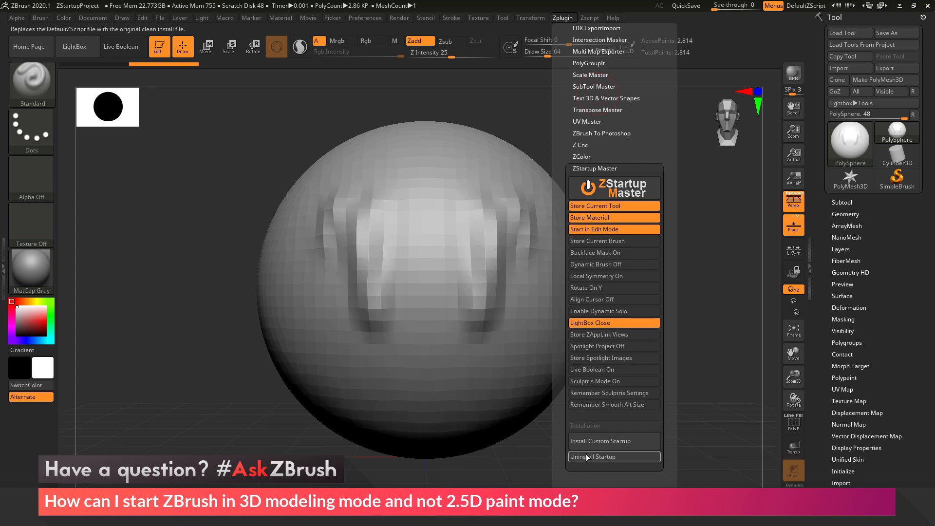
{"action": "left_click", "coordinate": [598, 457]}
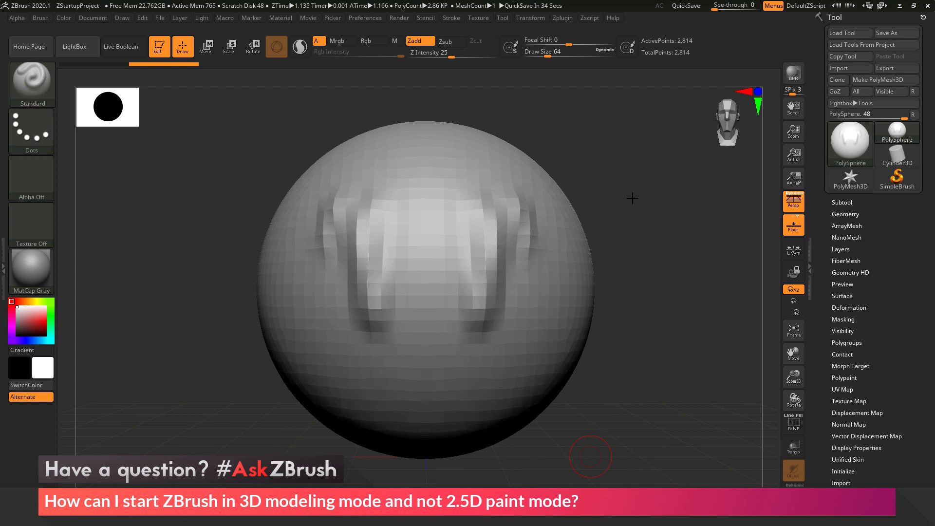
{"action": "left_click", "coordinate": [929, 5]}
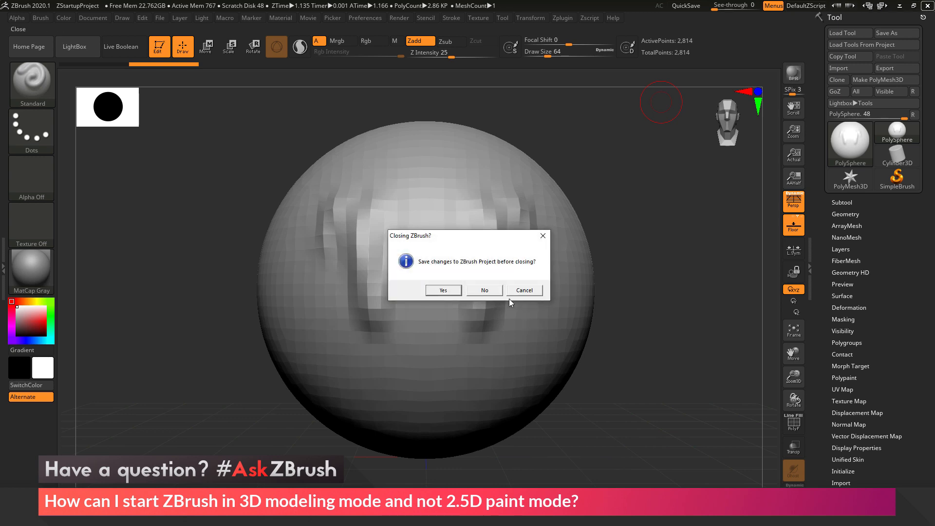
Quit without saving, relaunch ZBrush to its default start, and hide LightBox.
{"action": "left_click", "coordinate": [484, 290]}
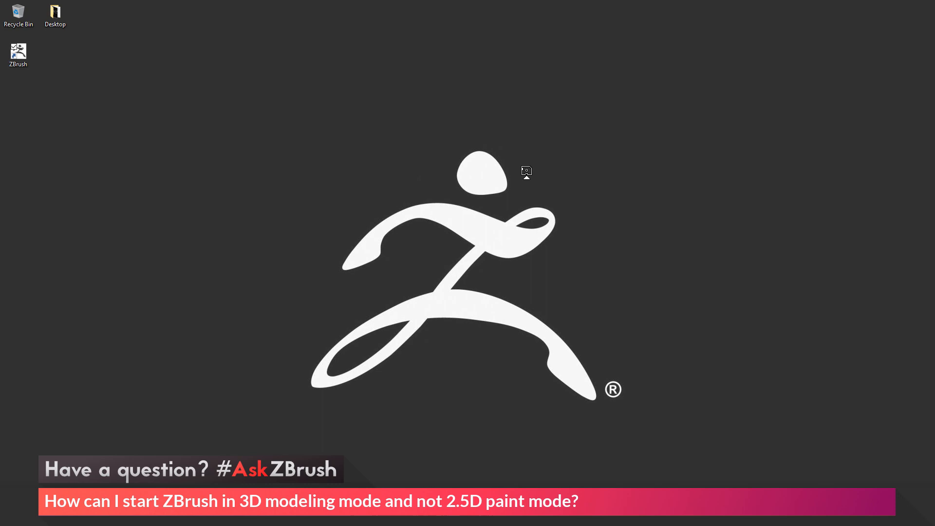
{"action": "double_click", "coordinate": [18, 48]}
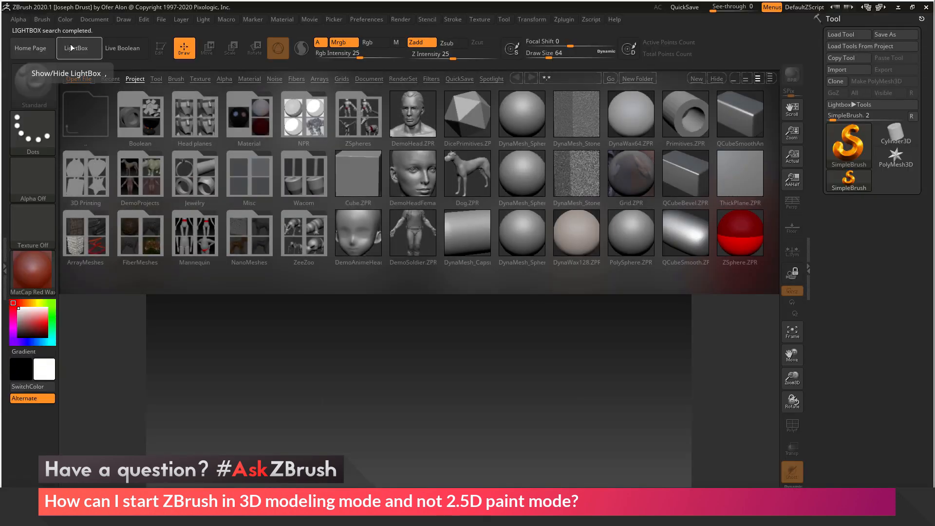
{"action": "left_click", "coordinate": [78, 48]}
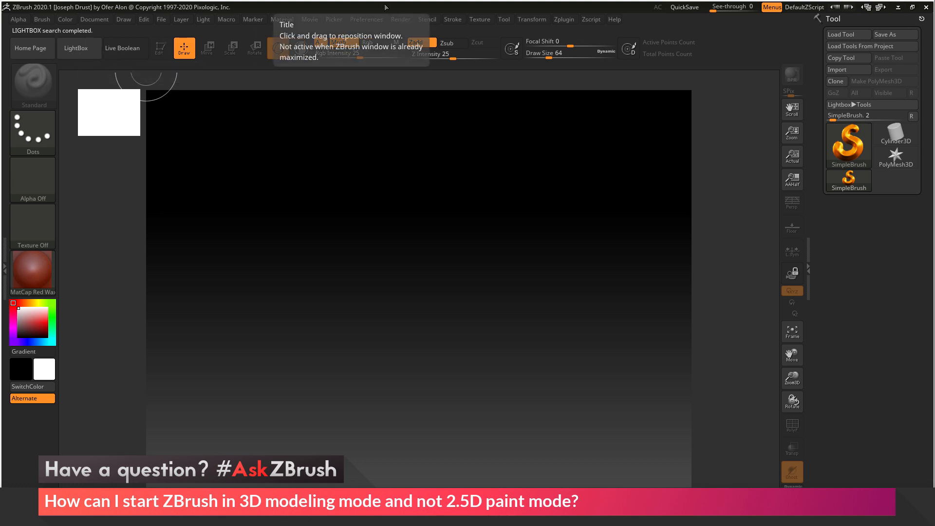
{"action": "left_click", "coordinate": [366, 19]}
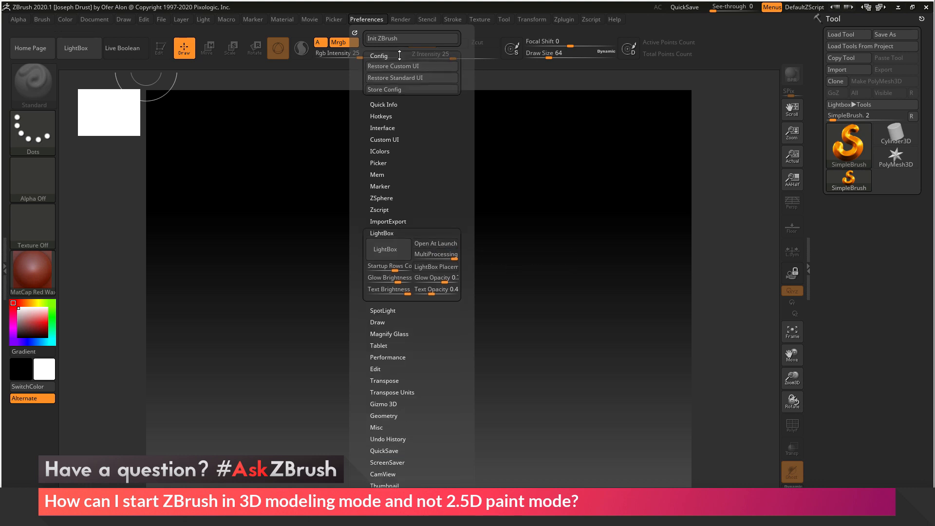
Store the current setup as the master configuration with Store Config and confirm.
{"action": "left_click", "coordinate": [385, 89]}
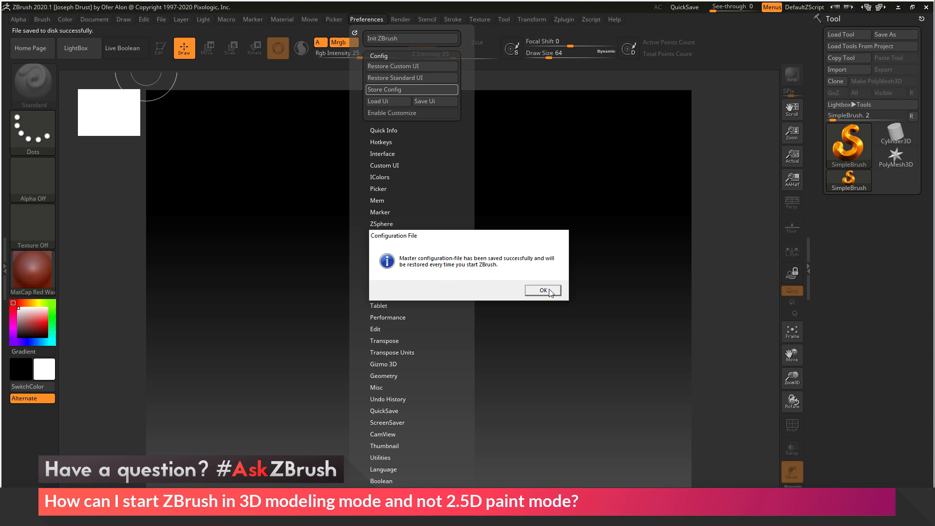
{"action": "left_click", "coordinate": [541, 290]}
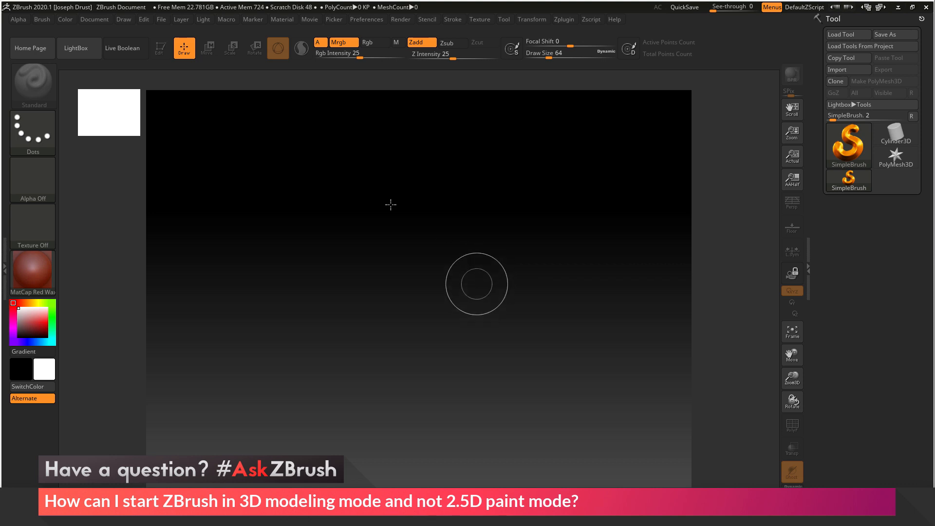
{"action": "mouse_move", "coordinate": [340, 150]}
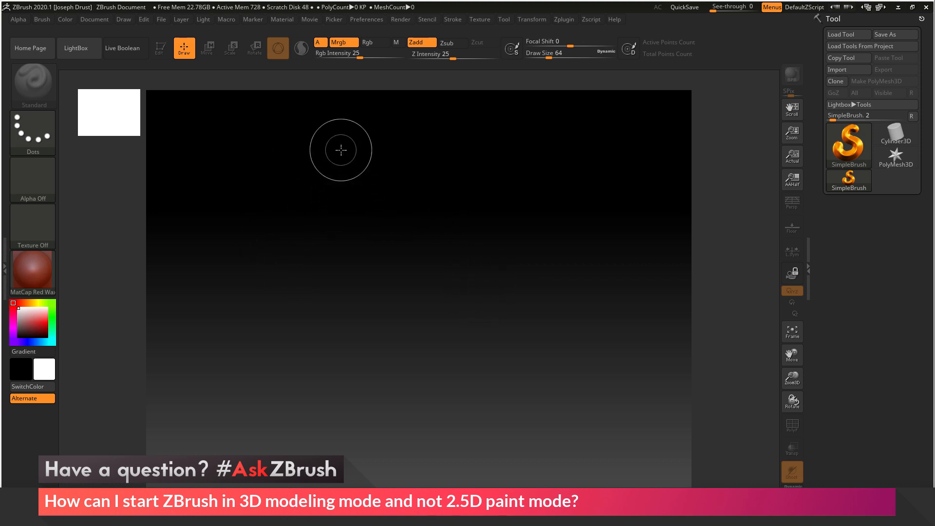
Draw a PolyMesh3D star onto the canvas with edit mode active.
{"action": "left_click_drag", "start_coordinate": [341, 149], "coordinate": [574, 368]}
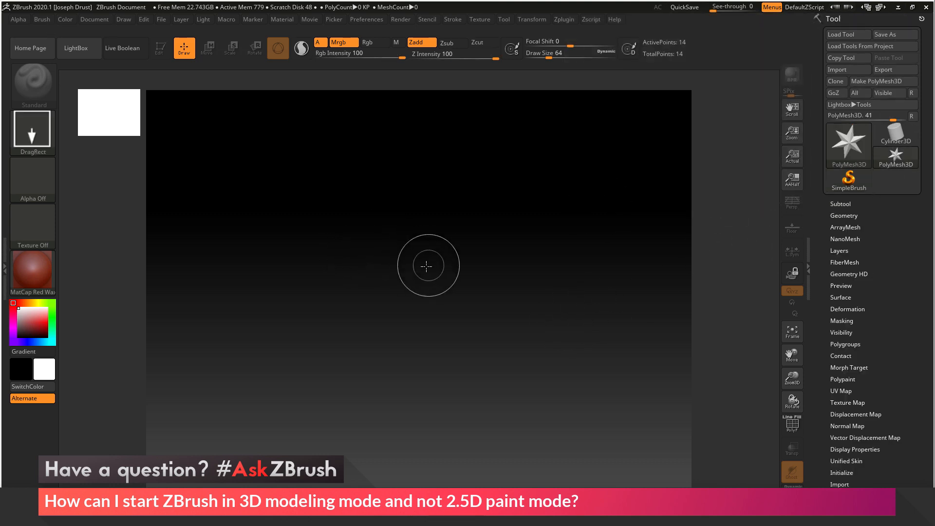
{"action": "left_click_drag", "start_coordinate": [427, 266], "coordinate": [725, 378]}
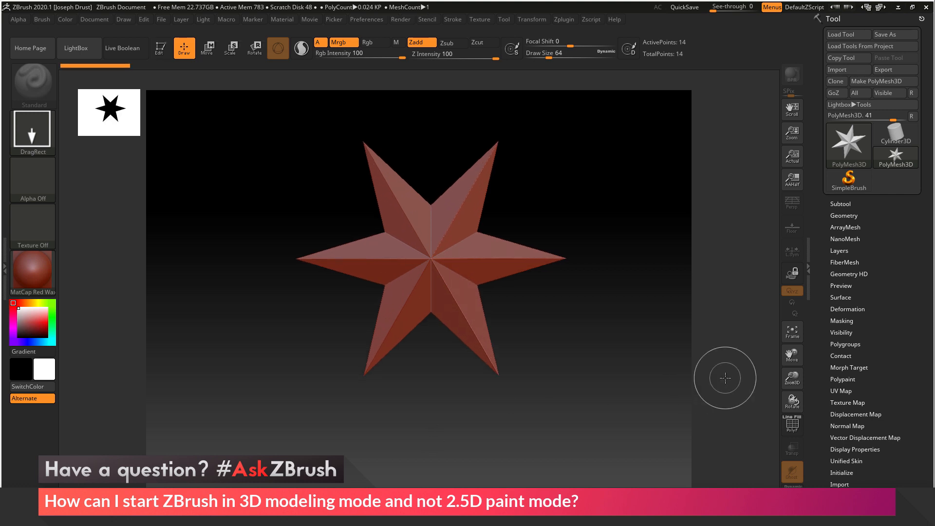